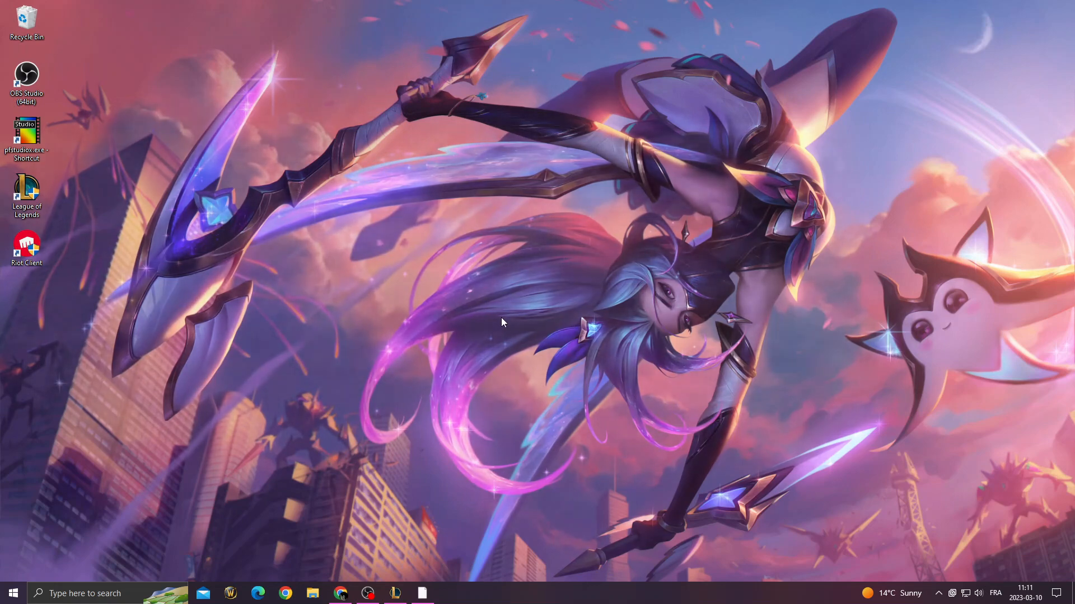
mouse_move(362, 382)
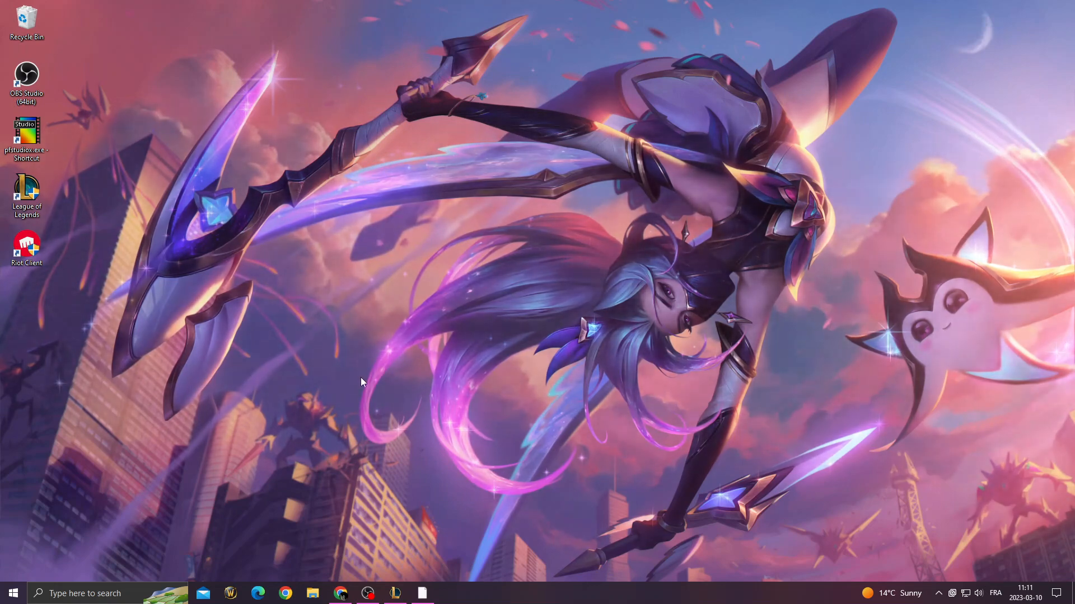
Confirm Game Mode is on and switch off background recording under Captures.
click(12, 594)
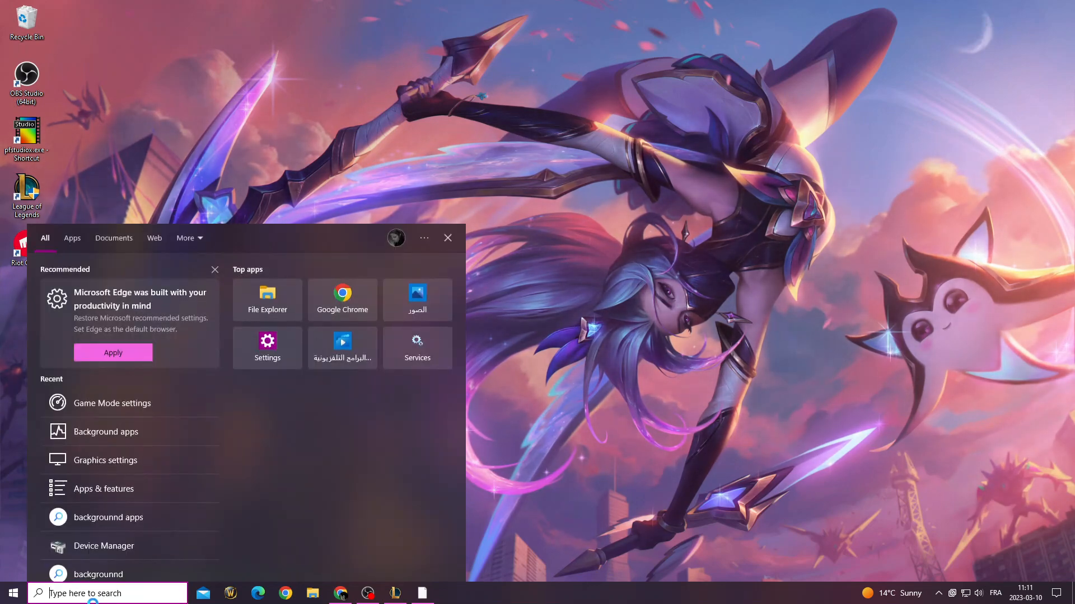
click(113, 403)
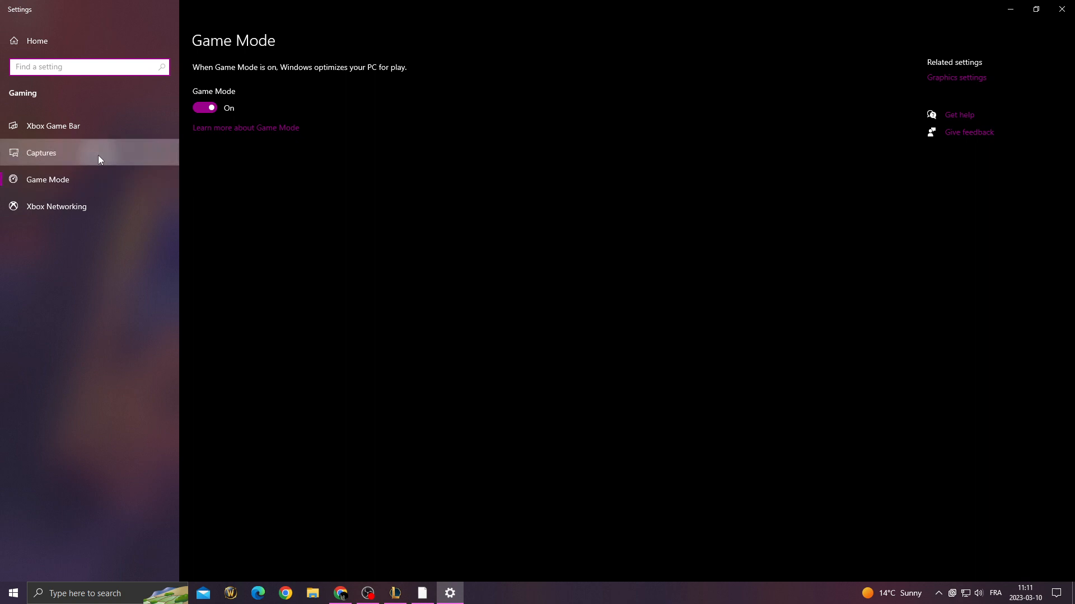
click(41, 152)
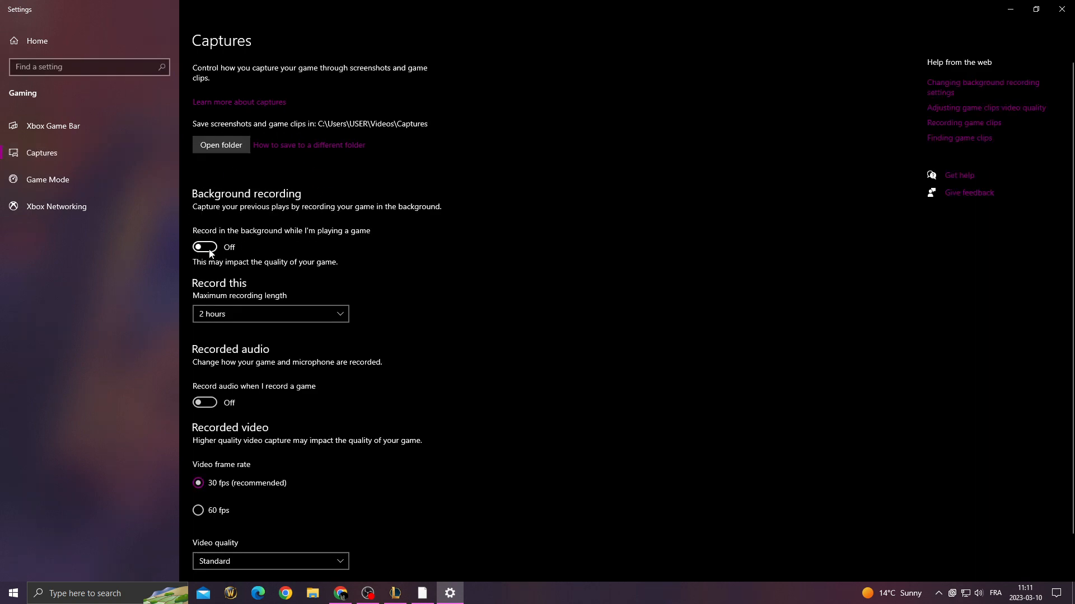
click(54, 125)
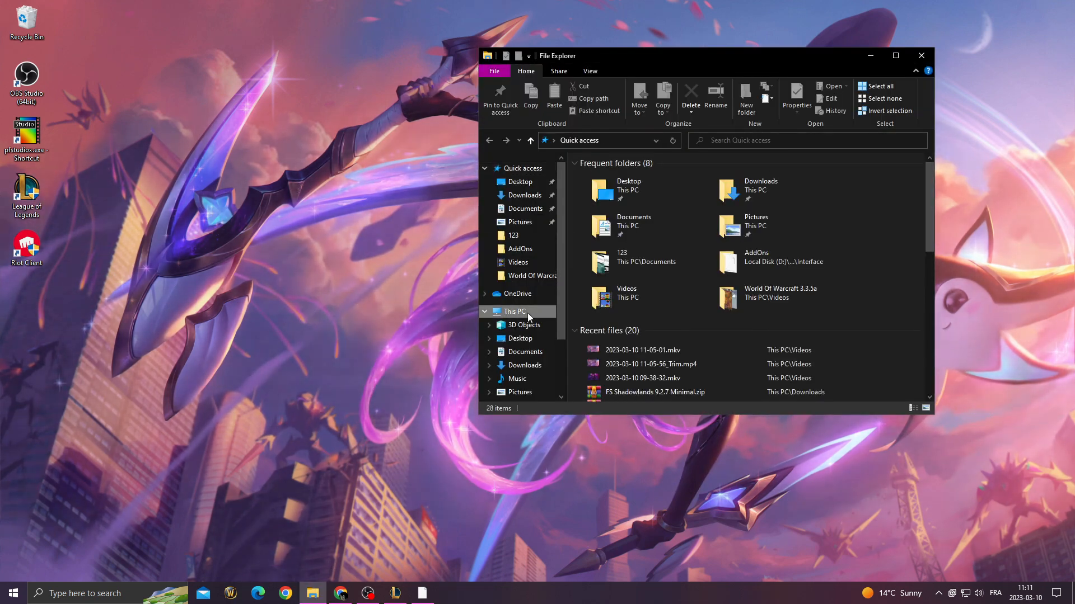
Navigate to D:\Games\Riot Games\League of Legends\Game in File Explorer.
click(529, 396)
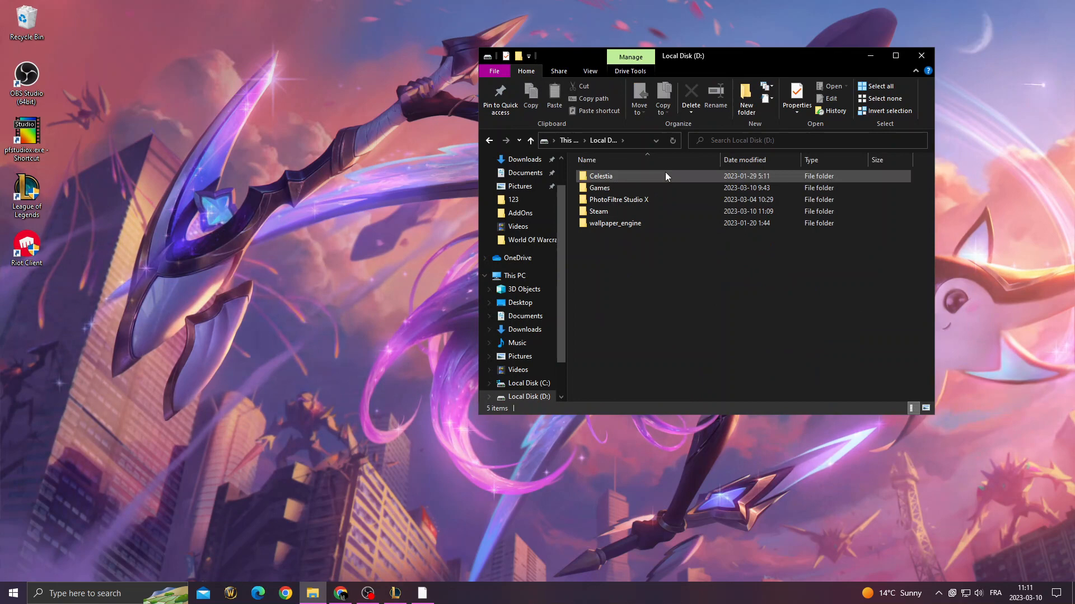
double_click(598, 187)
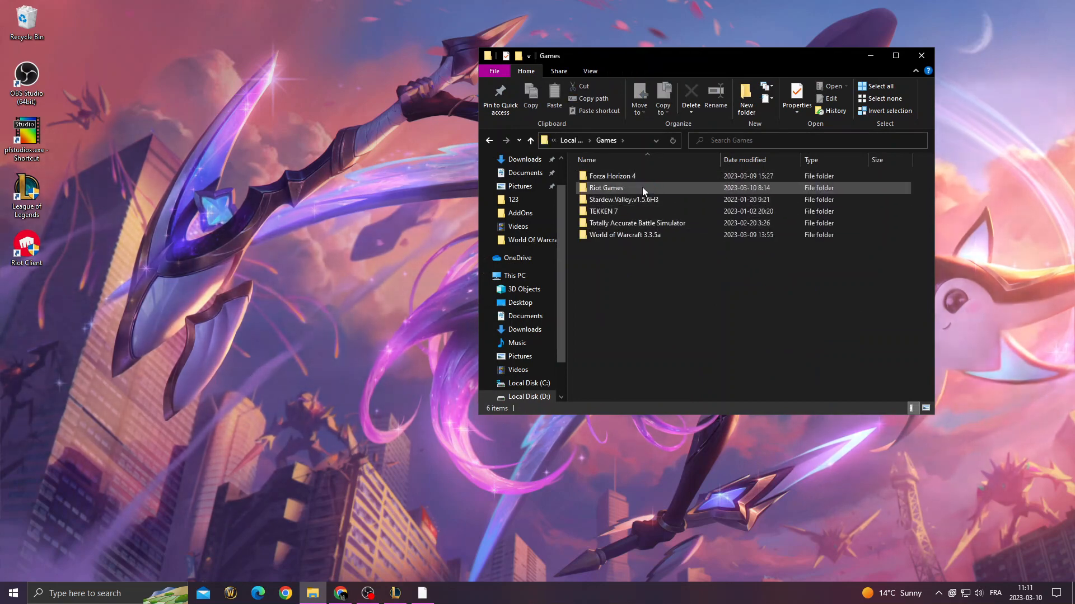
double_click(605, 188)
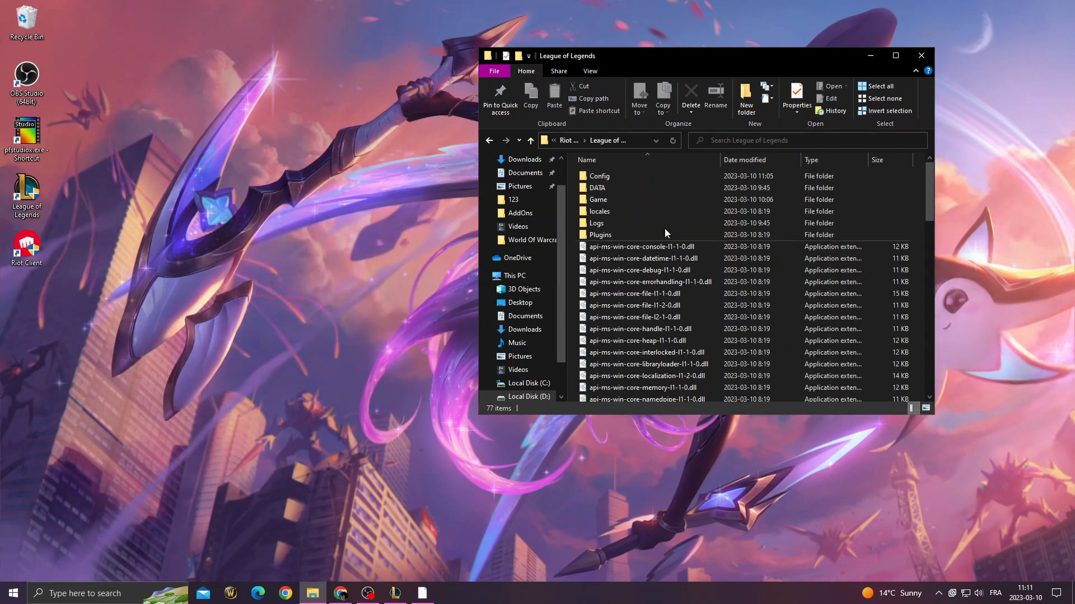
double_click(598, 199)
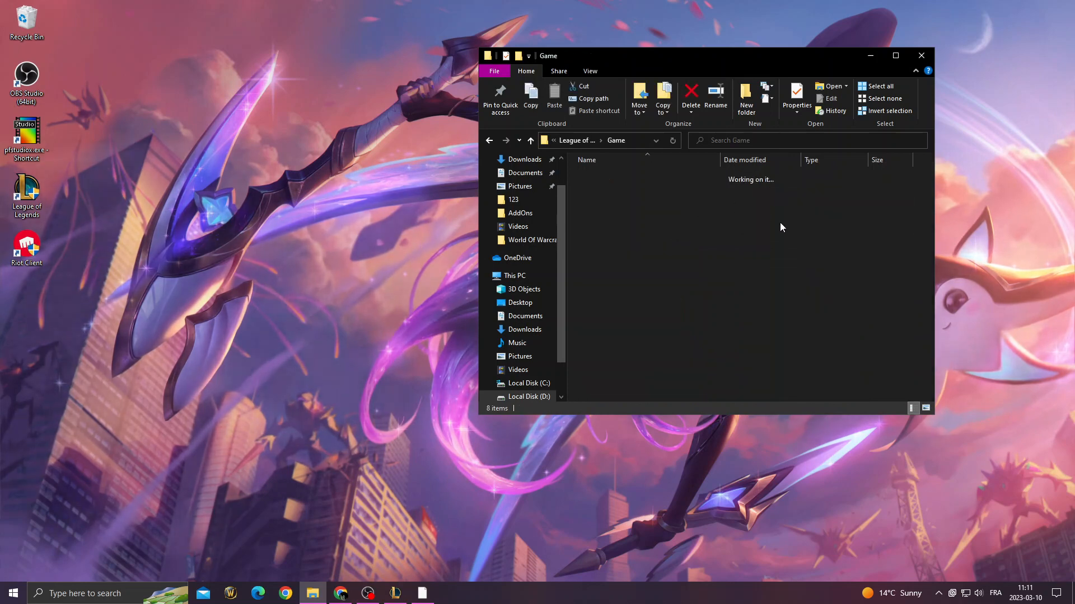
In League of Legends.exe Properties, choose Windows 8 compatibility mode.
right_click(616, 223)
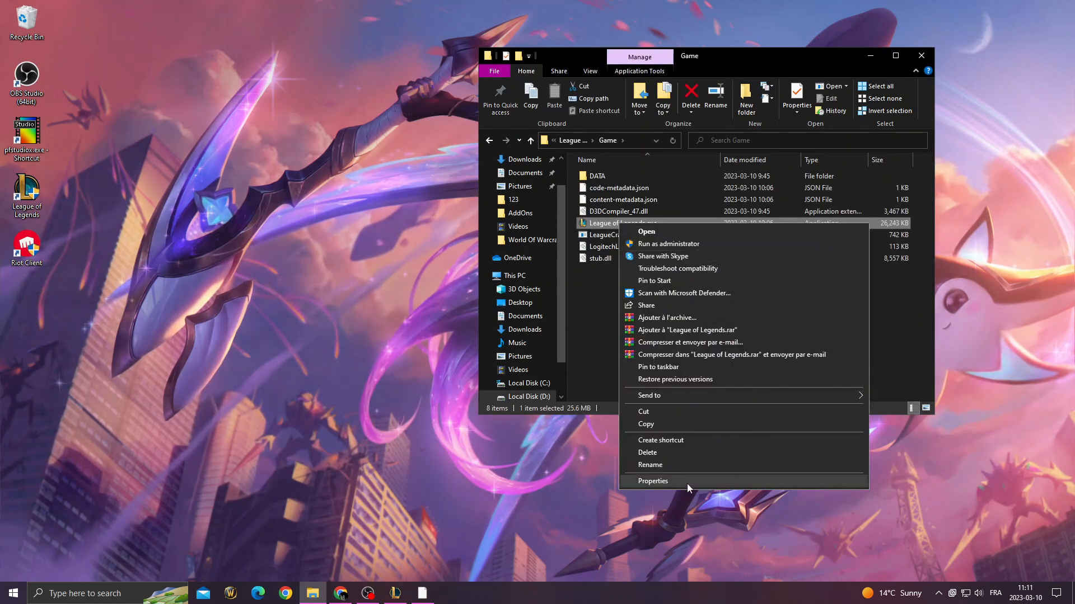
click(651, 480)
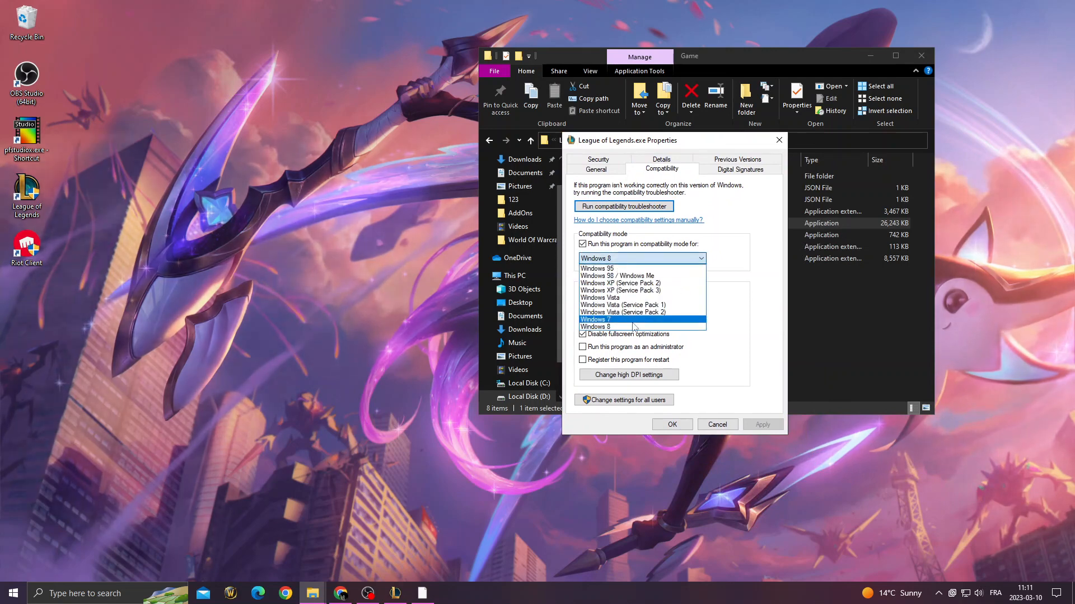
click(594, 327)
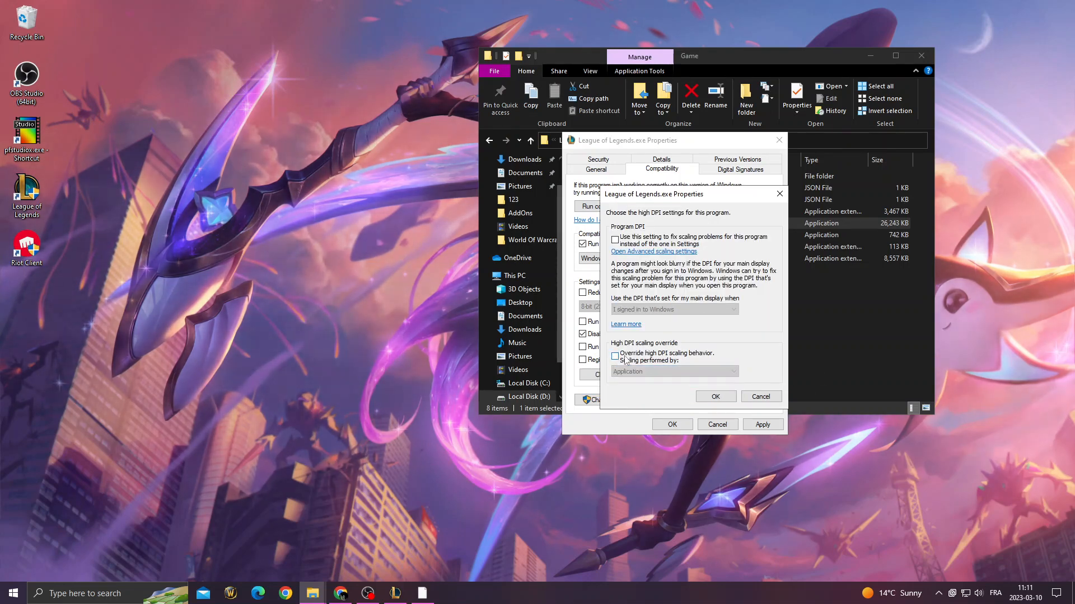
Enable the high DPI scaling override and apply the compatibility settings.
click(614, 356)
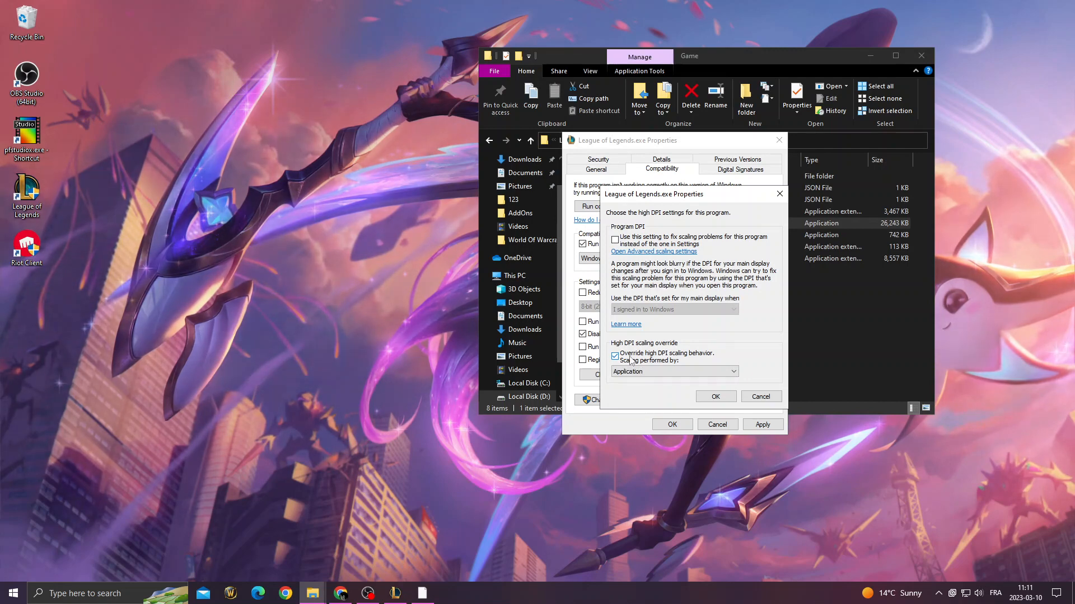
click(715, 396)
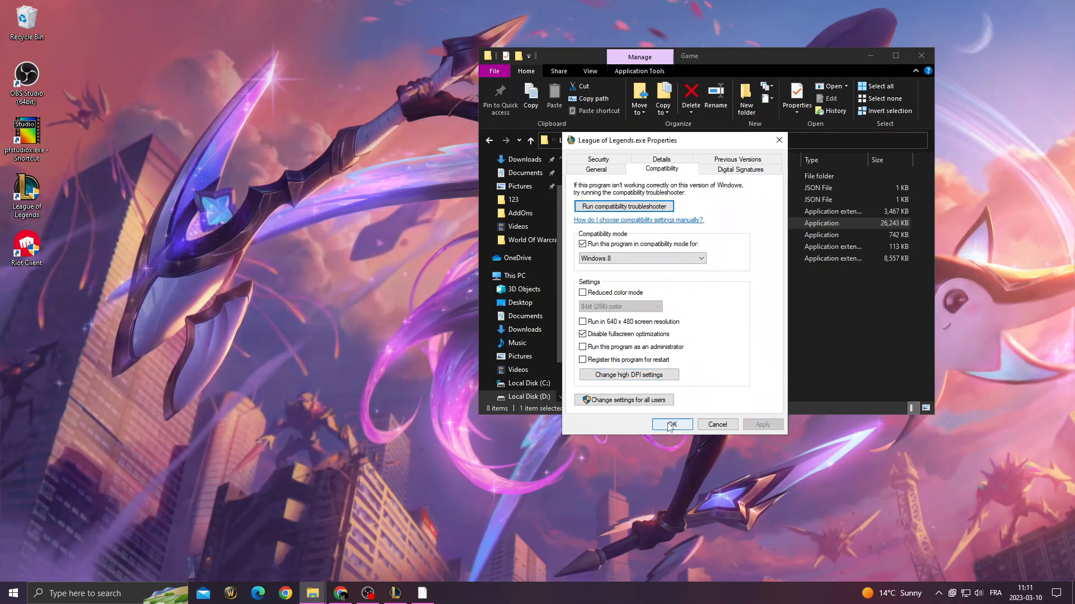
click(671, 424)
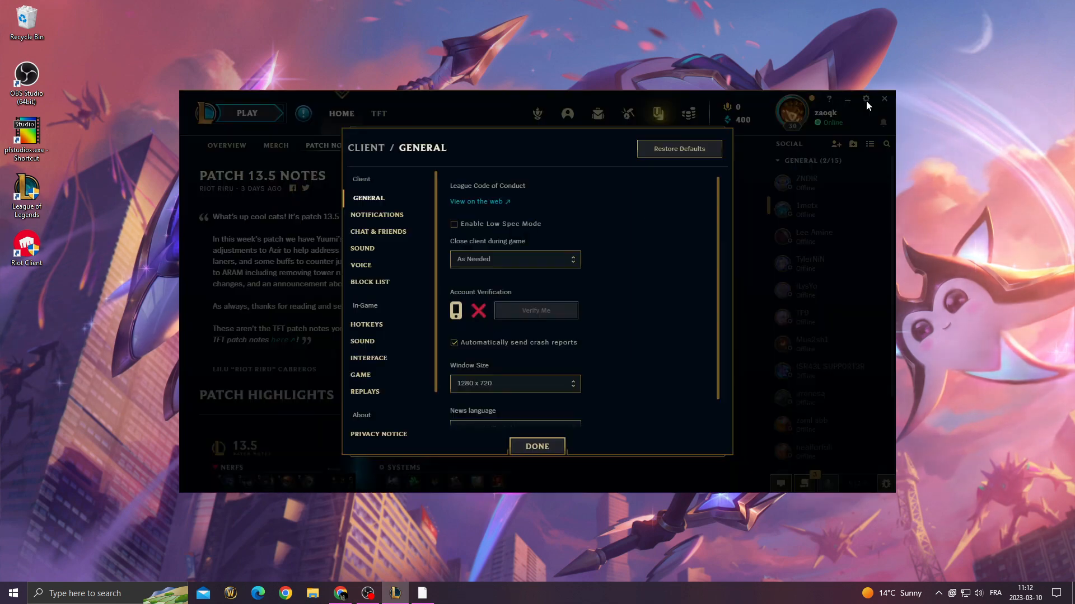
Check Prefer DX9 Legacy Mode on the In-Game Game page and close client settings.
scroll(down, 3)
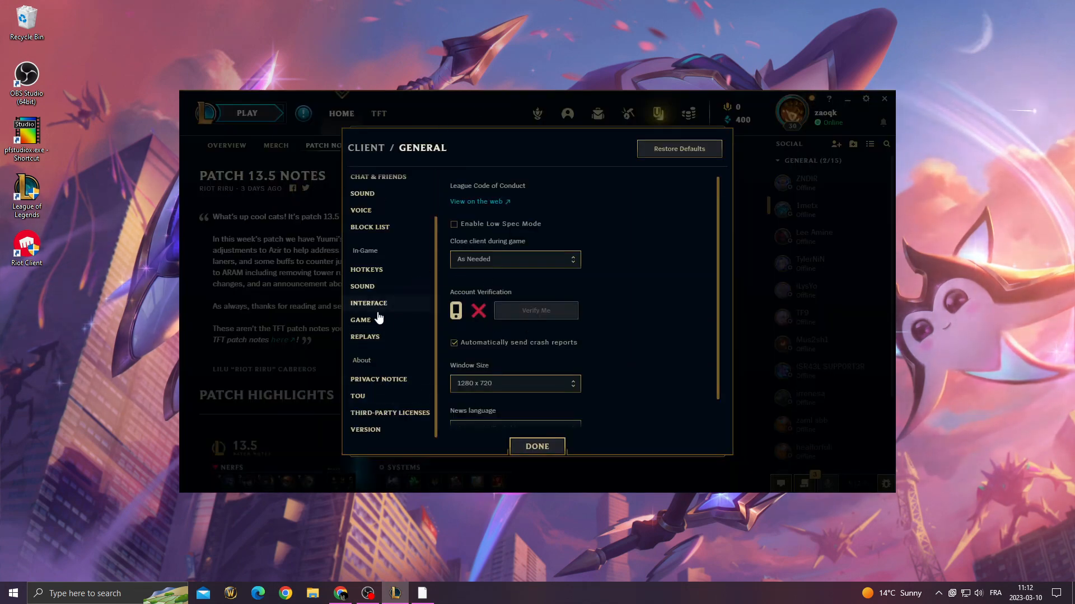
click(363, 320)
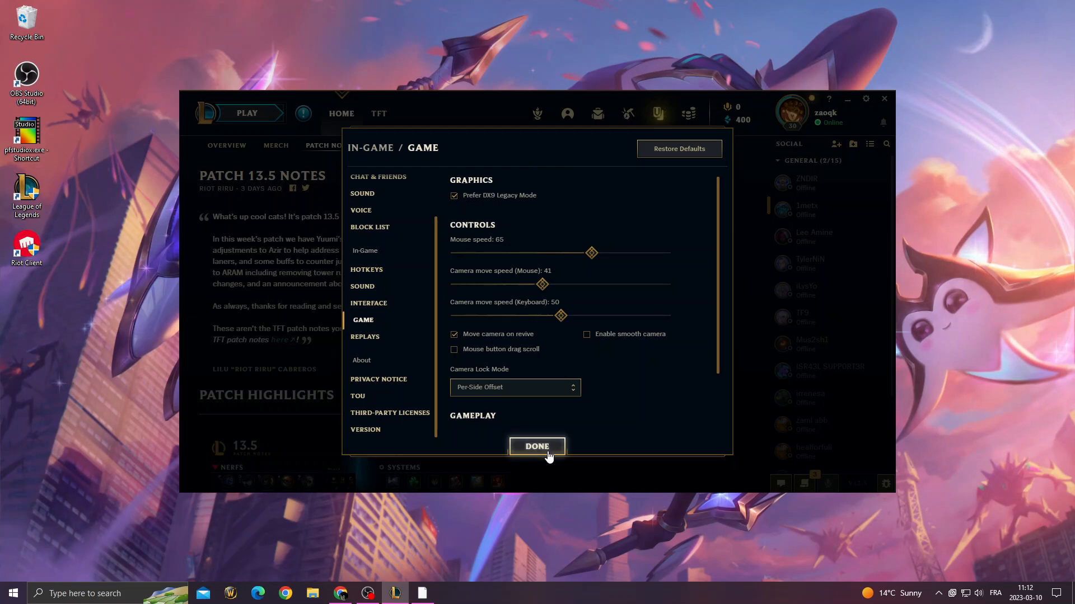
click(537, 446)
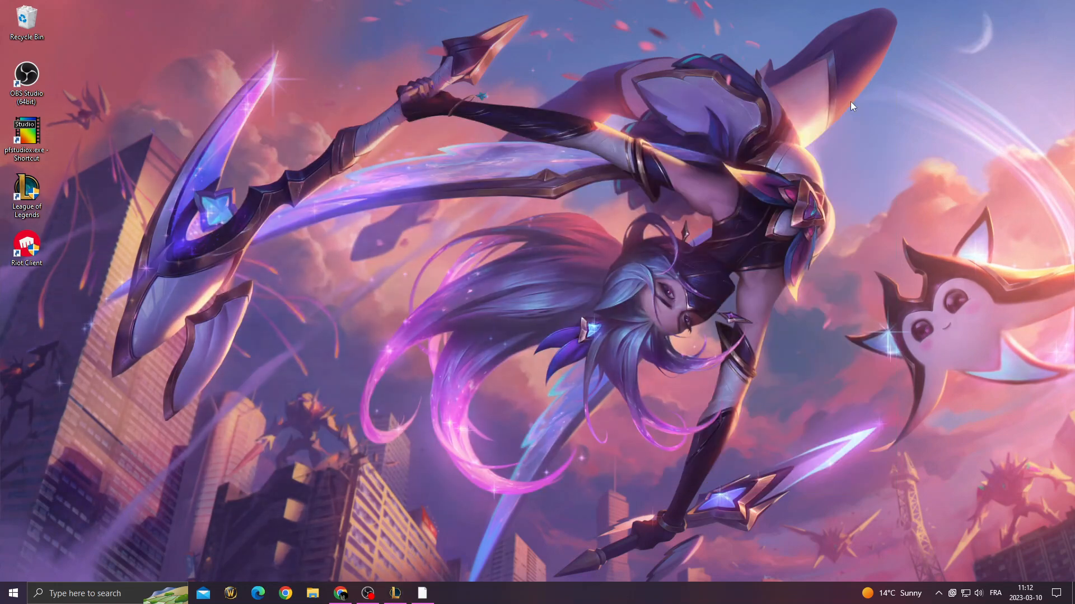